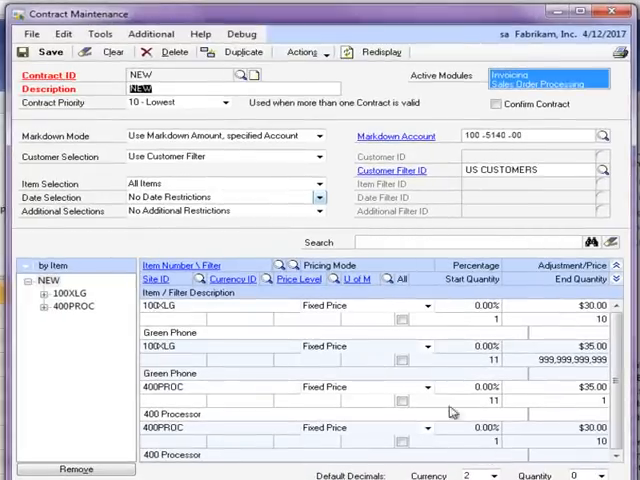
# Review the contract priority levels and keep the contract at the lowest priority.
pyautogui.click(208, 104)
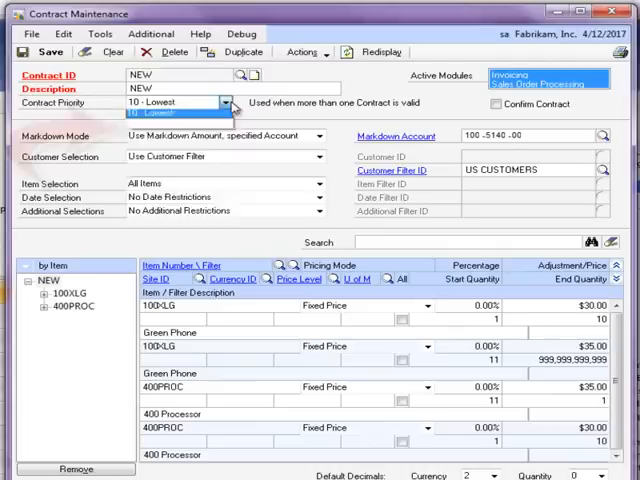
pyautogui.click(220, 104)
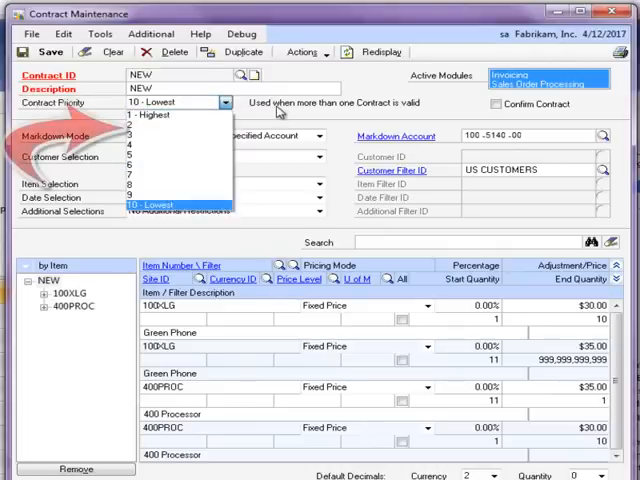
pyautogui.click(184, 200)
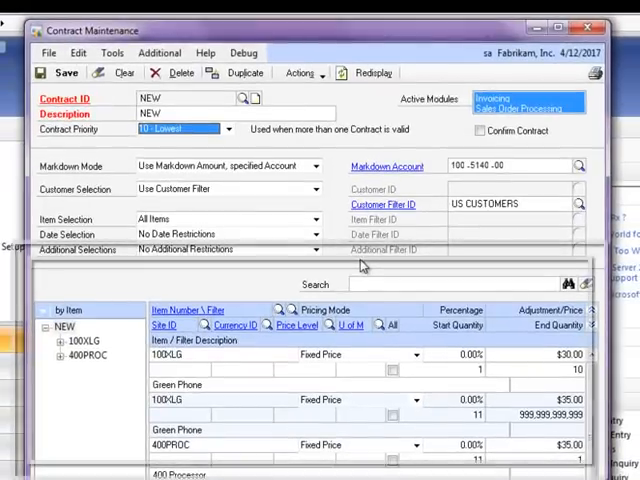
pyautogui.moveTo(140, 310)
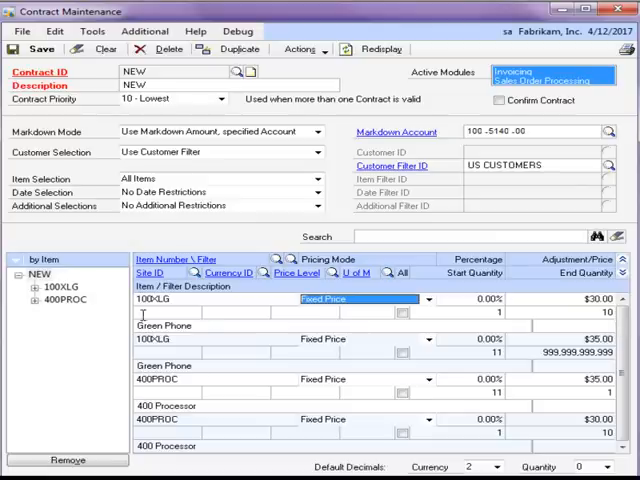
pyautogui.moveTo(124, 312)
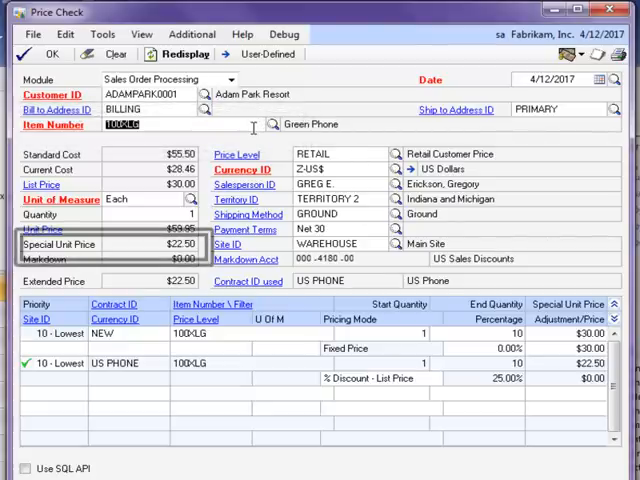
pyautogui.moveTo(252, 138)
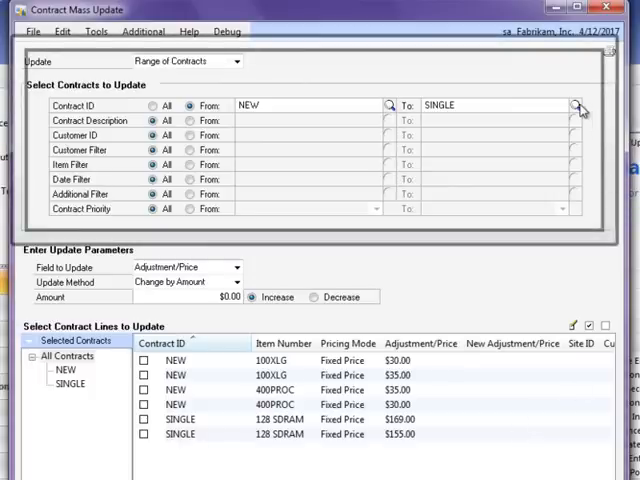
pyautogui.moveTo(588, 168)
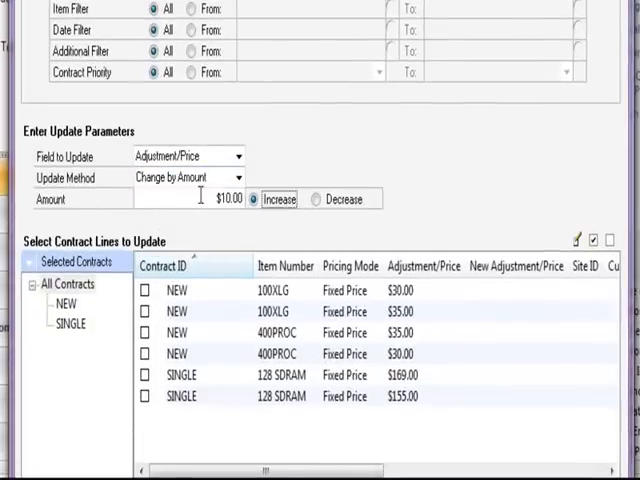
# Mark the NEW contract lines to receive the $10.00 Adjustment/Price increase.
pyautogui.click(144, 290)
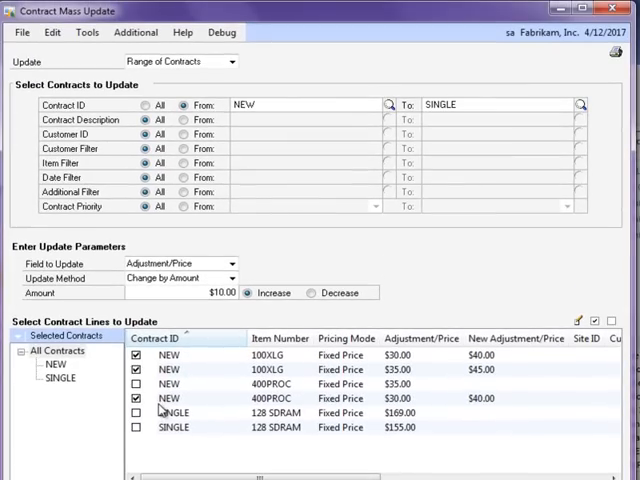
pyautogui.moveTo(468, 280)
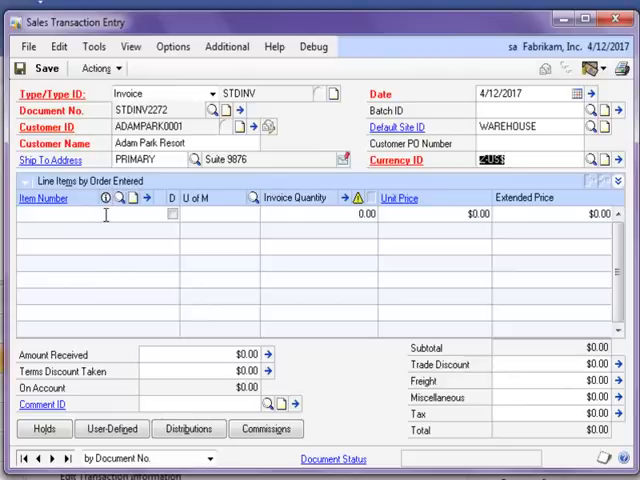
# Add item 100XLG to the invoice line so its $59.95 unit price fills in.
pyautogui.write('100')
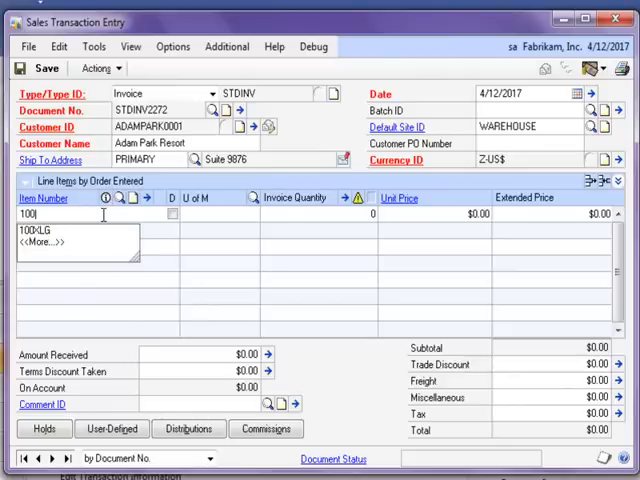
pyautogui.click(40, 228)
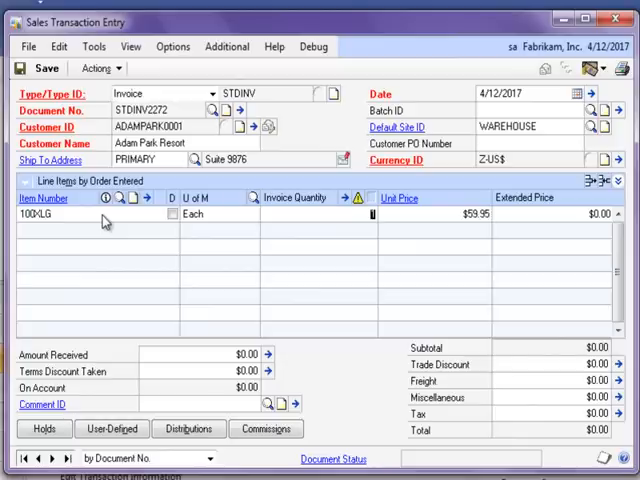